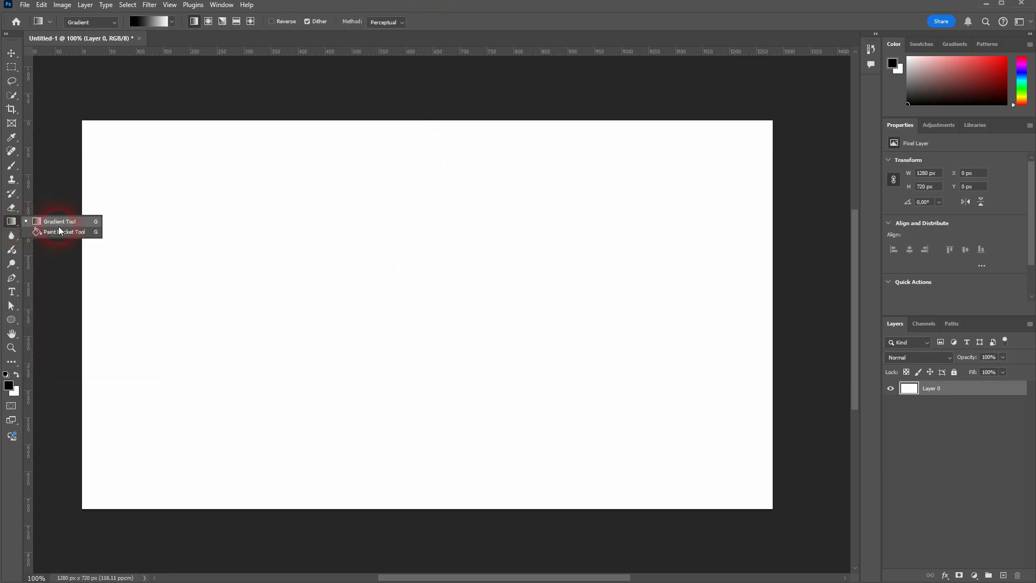
Switch to the Gradient Tool in regular (non-classic) mode and browse the preset gradient folders
{"action": "left_click", "coordinate": [64, 231]}
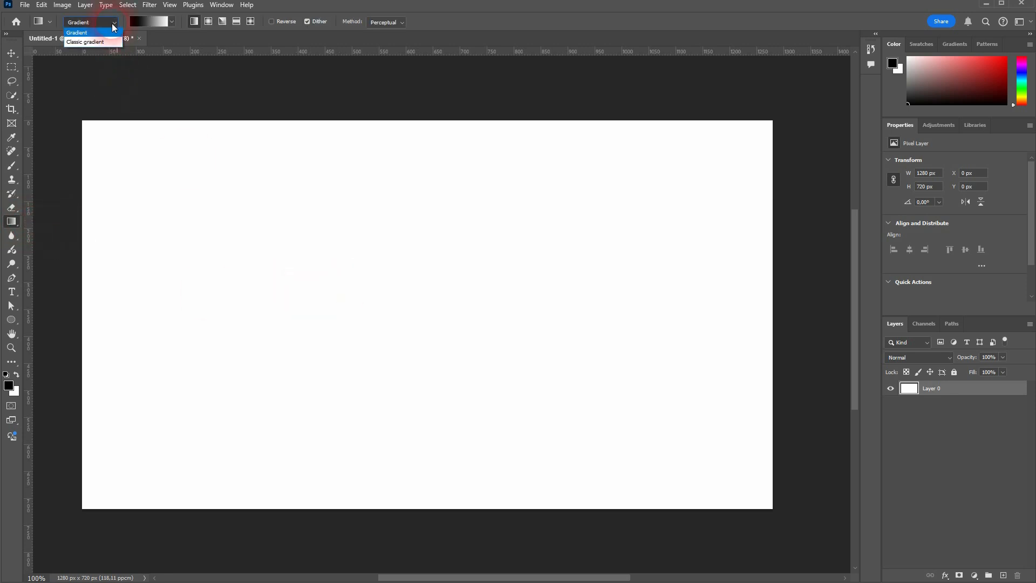
{"action": "left_click", "coordinate": [77, 32]}
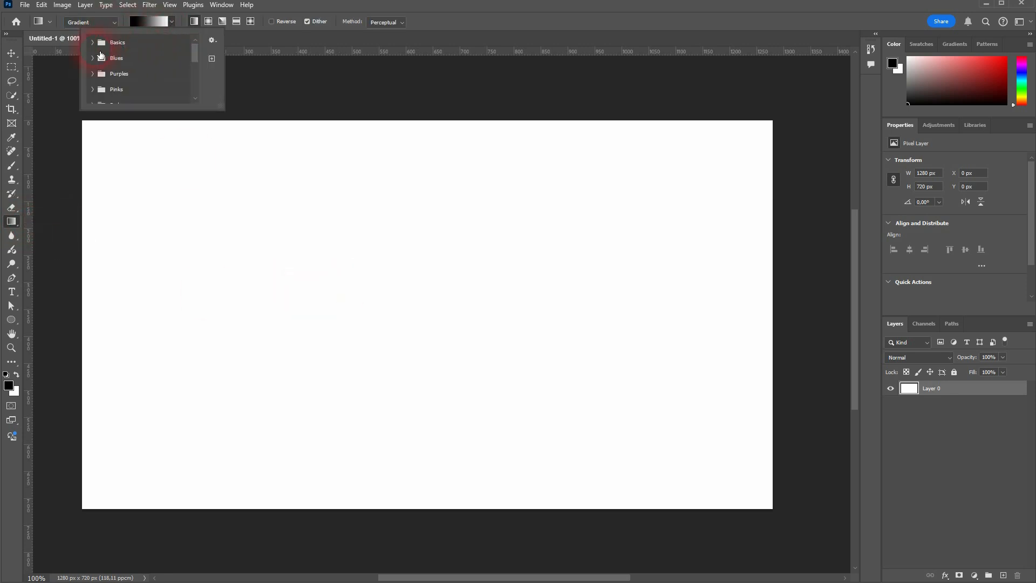
{"action": "left_click", "coordinate": [93, 43]}
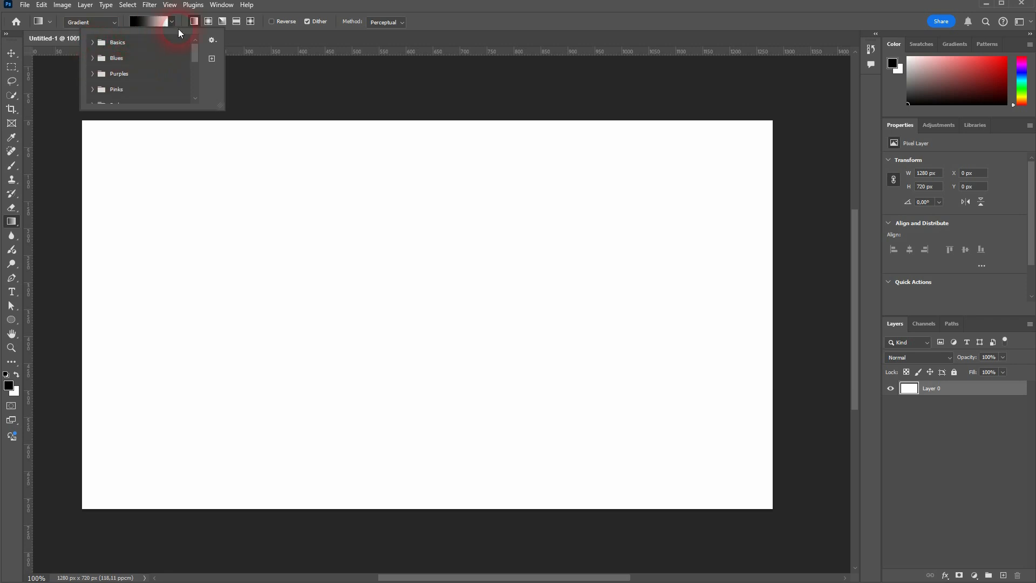
{"action": "left_click", "coordinate": [194, 21]}
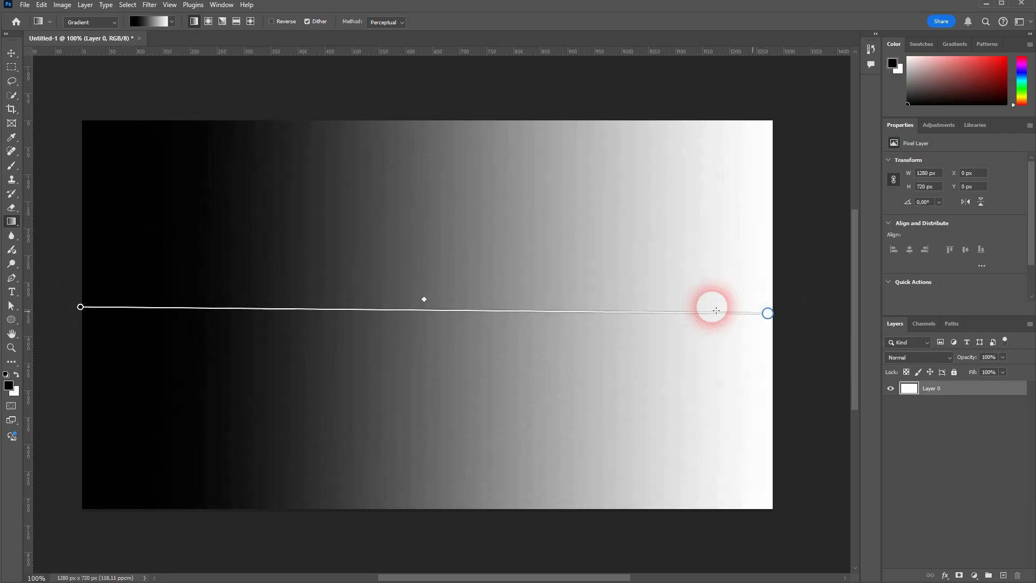
Draw a left-to-right black-to-white Gradient Fill 1 layer and reposition a colour stop along it
{"action": "left_click_drag", "start_coordinate": [766, 314], "coordinate": [681, 306]}
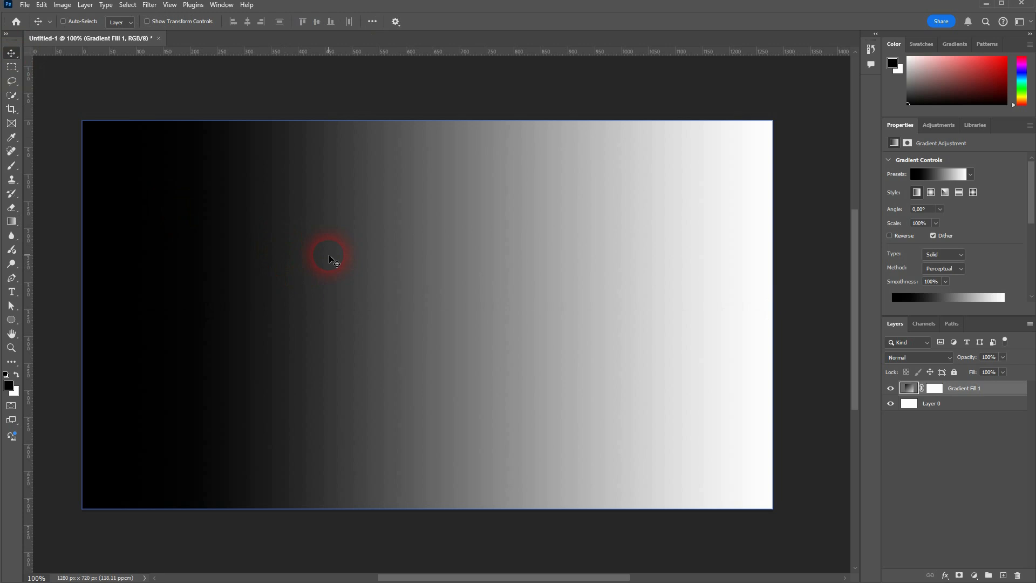
{"action": "left_click", "coordinate": [11, 222]}
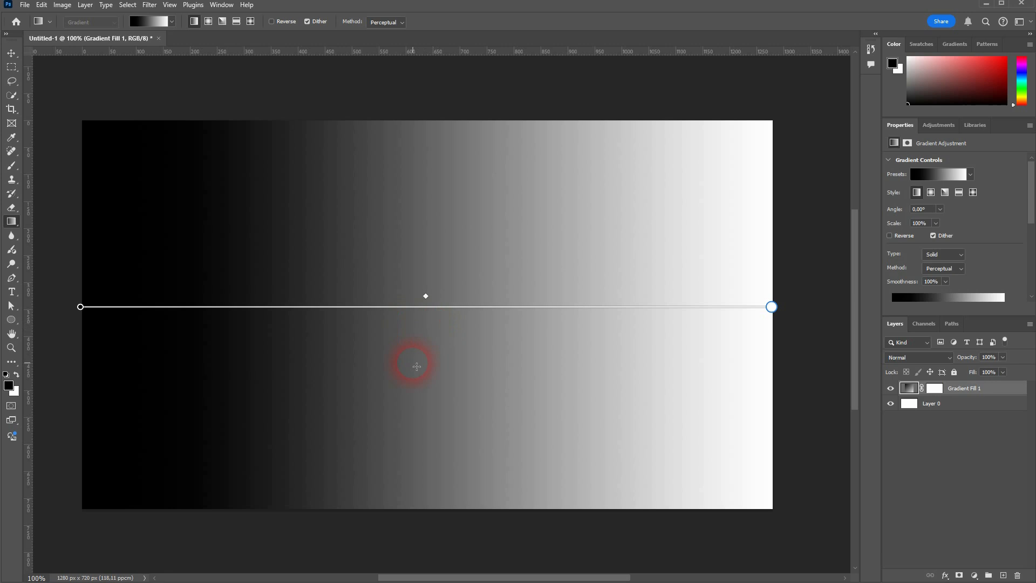
{"action": "mouse_move", "coordinate": [258, 326]}
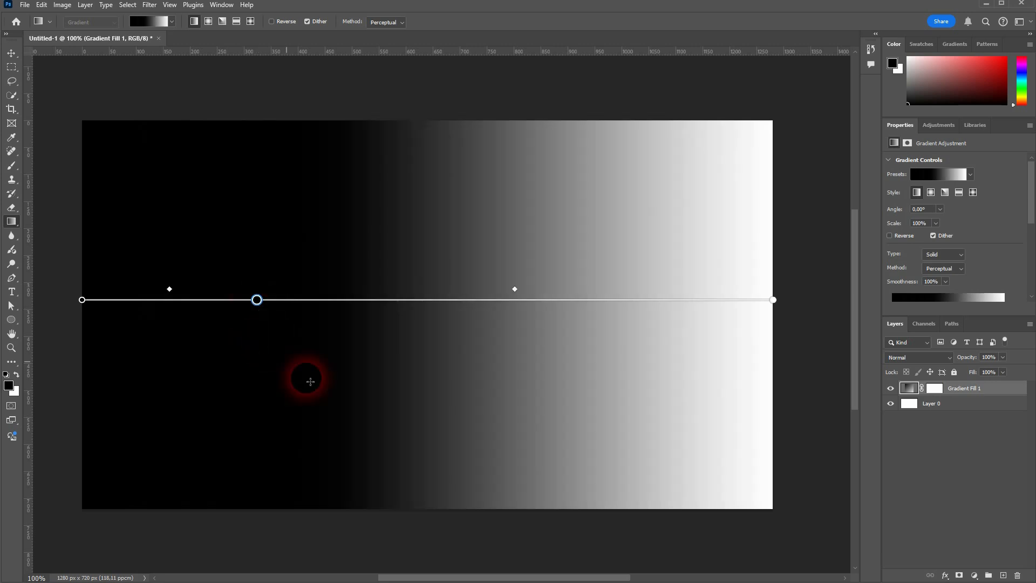
{"action": "mouse_move", "coordinate": [681, 301]}
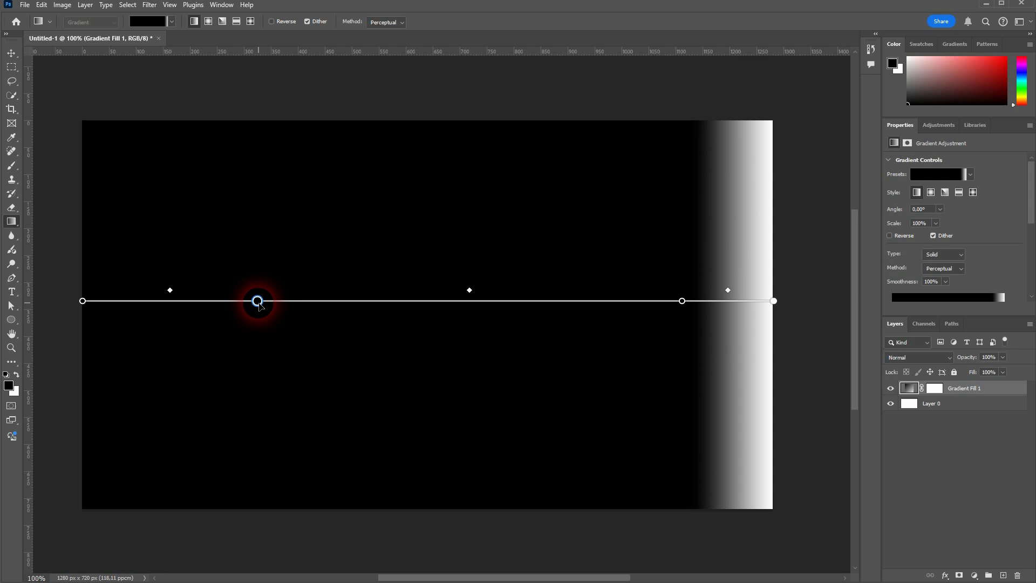
{"action": "left_click_drag", "start_coordinate": [258, 301], "coordinate": [682, 301]}
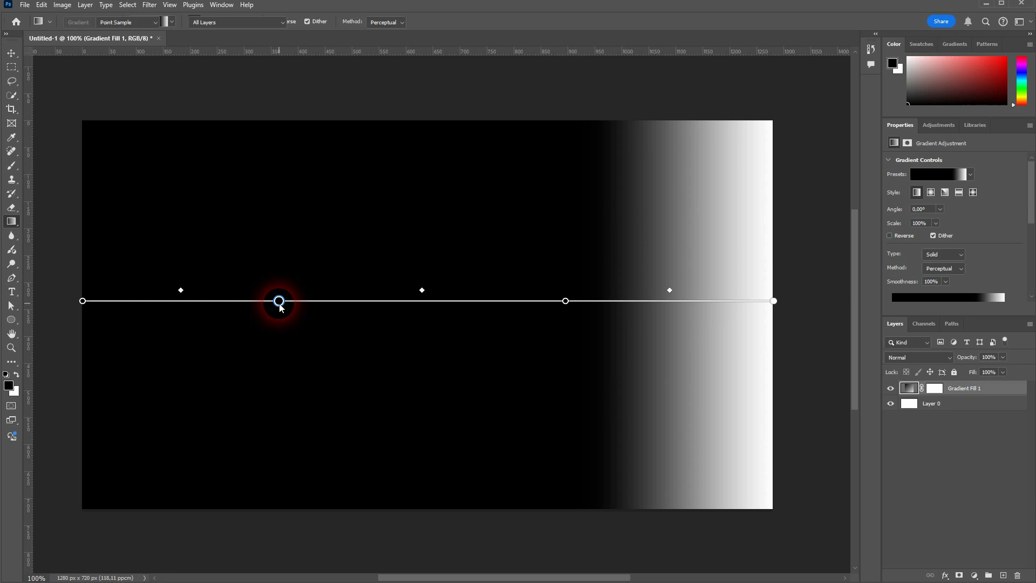
Recolour the stops via the Color Picker so the gradient runs black, red, blue, then yellow
{"action": "double_click", "coordinate": [279, 302]}
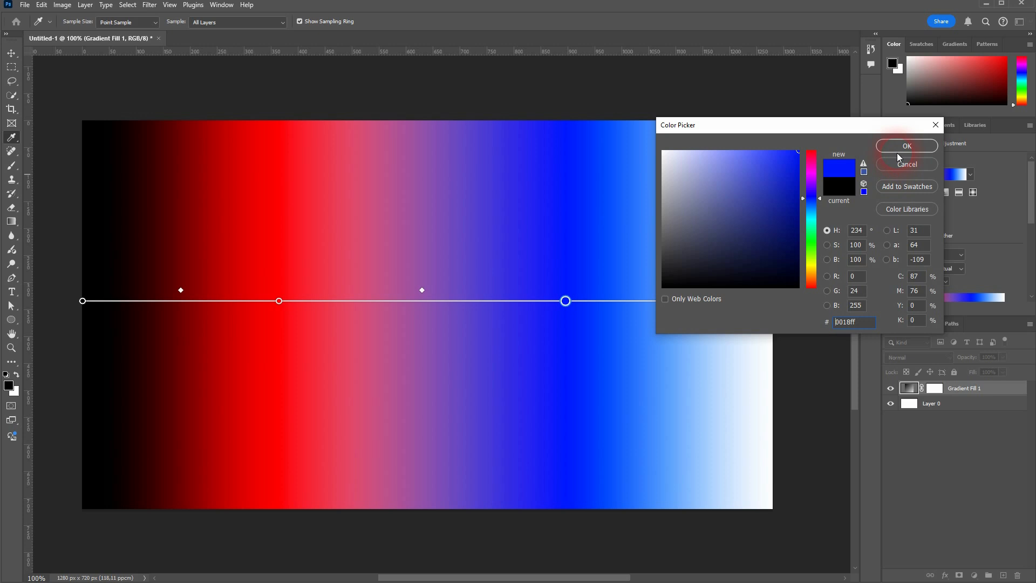
{"action": "left_click", "coordinate": [907, 146]}
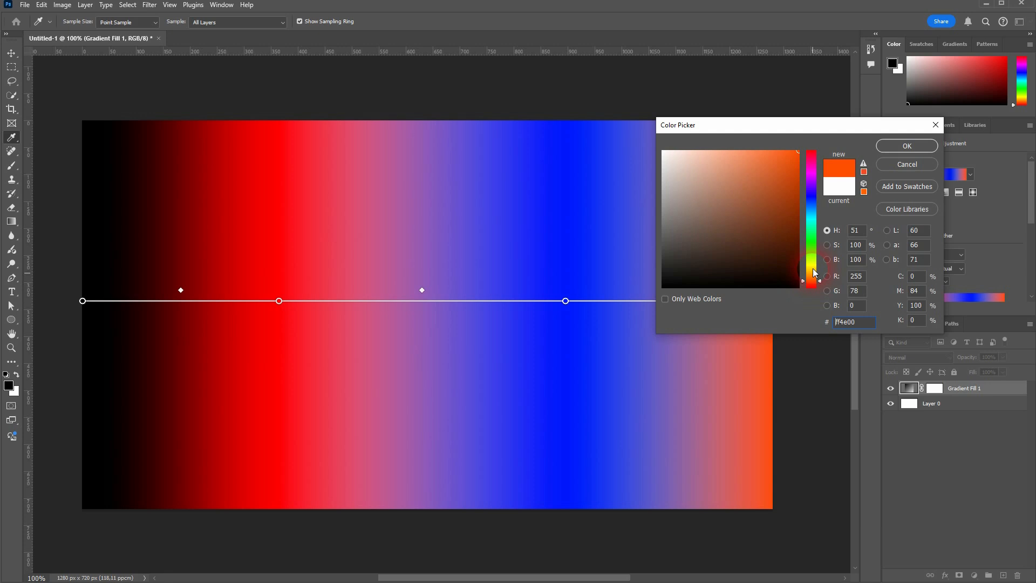
{"action": "left_click", "coordinate": [907, 146]}
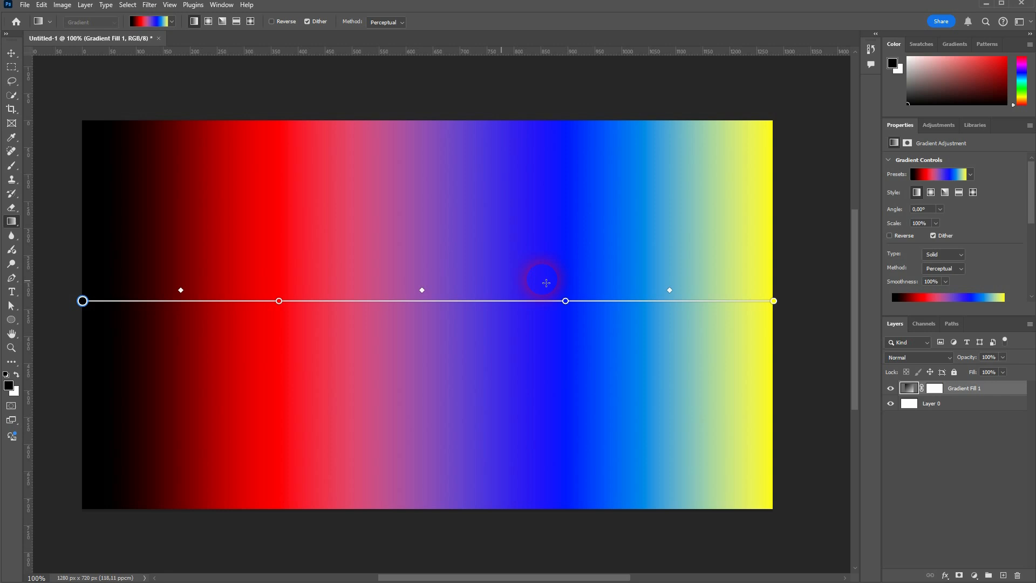
{"action": "left_click", "coordinate": [964, 389]}
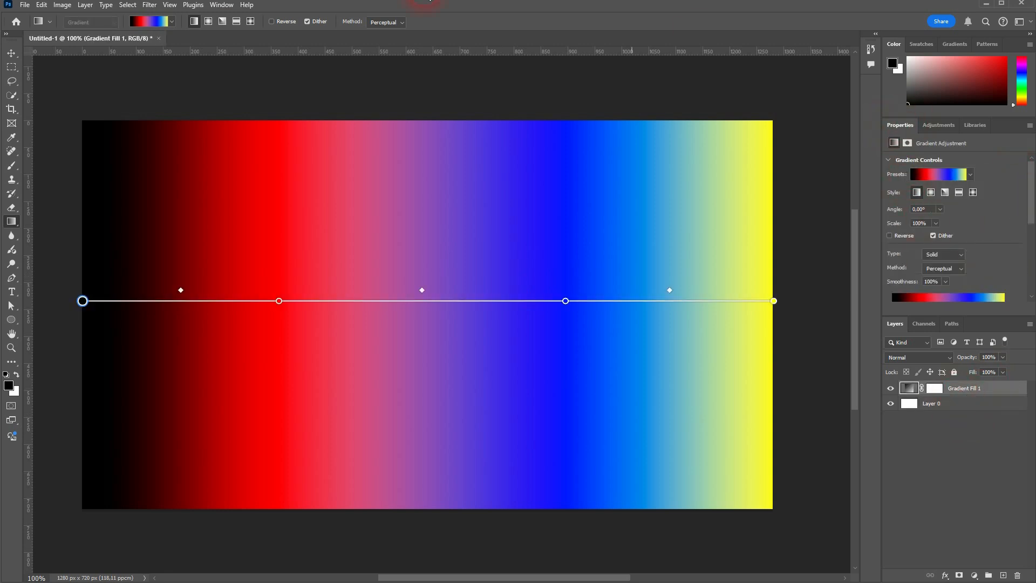
Show the Properties gradient panel and add a new middle colour stop with its colour confirmed
{"action": "left_click", "coordinate": [220, 4]}
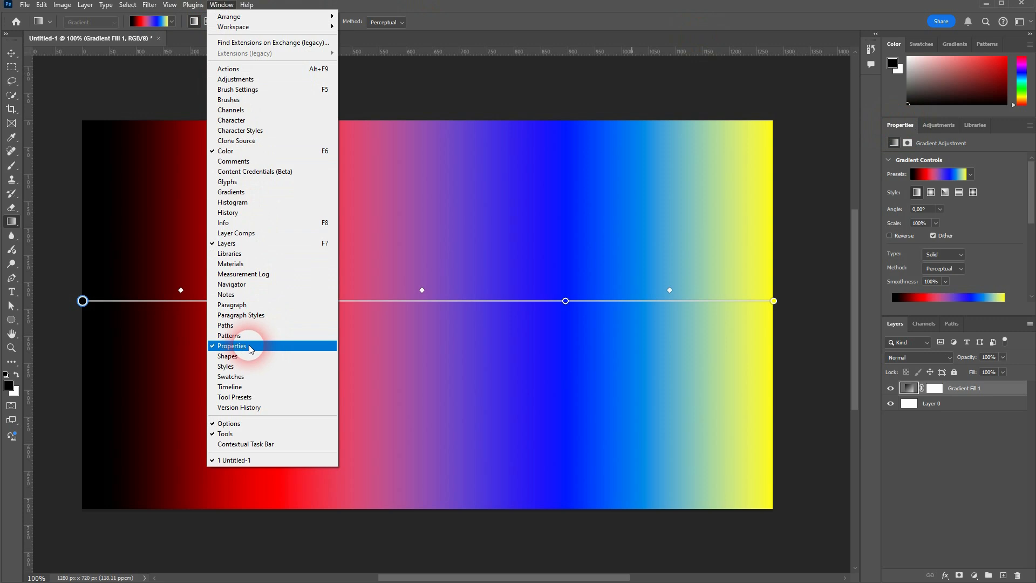
{"action": "left_click", "coordinate": [231, 345]}
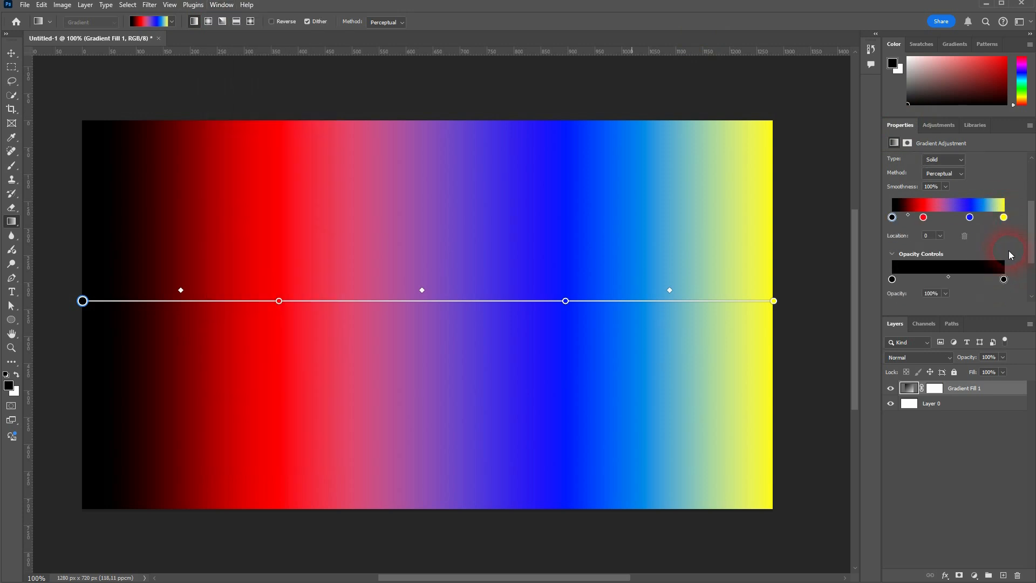
{"action": "left_click", "coordinate": [970, 217]}
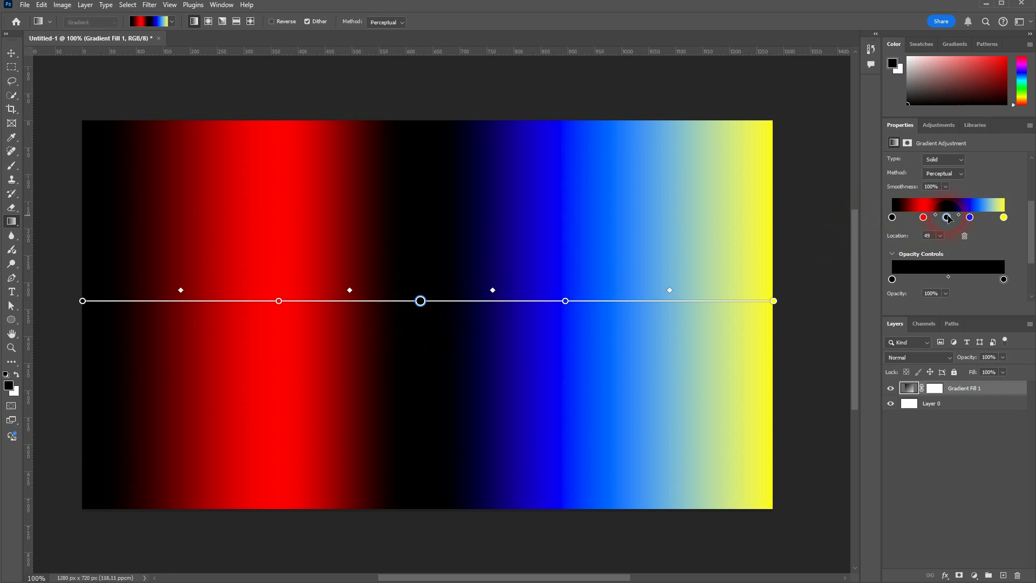
{"action": "double_click", "coordinate": [923, 217]}
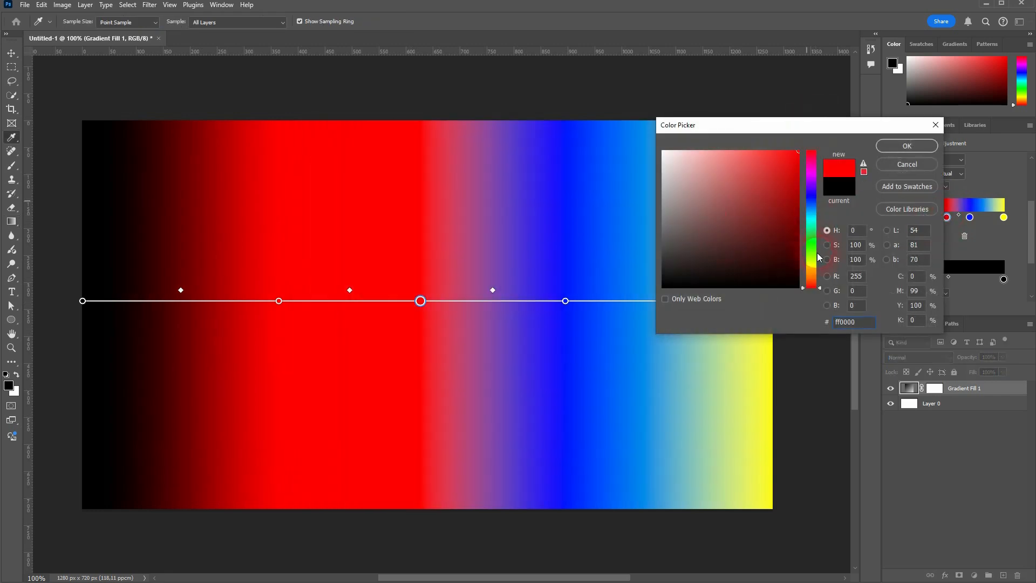
{"action": "left_click", "coordinate": [905, 146]}
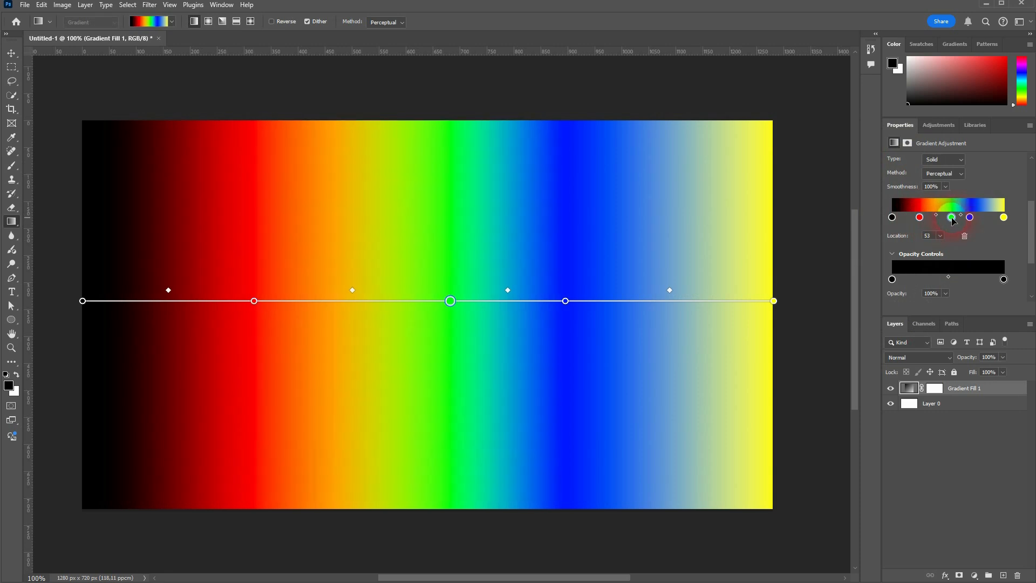
Move the green stop, shift the green-blue midpoint and reposition a stop in the trial gradient
{"action": "left_click_drag", "start_coordinate": [449, 301], "coordinate": [507, 301]}
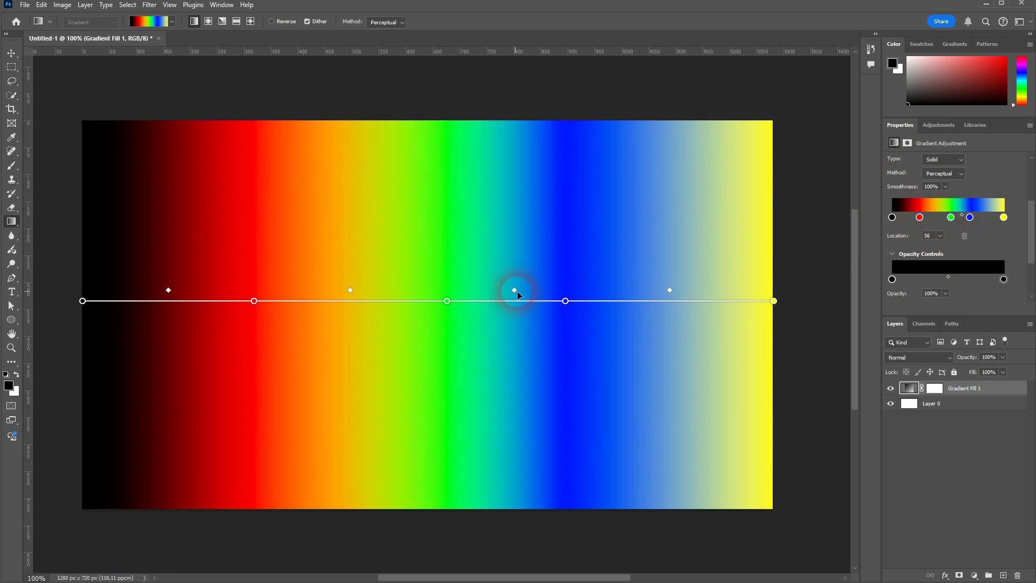
{"action": "left_click_drag", "start_coordinate": [514, 289], "coordinate": [482, 289]}
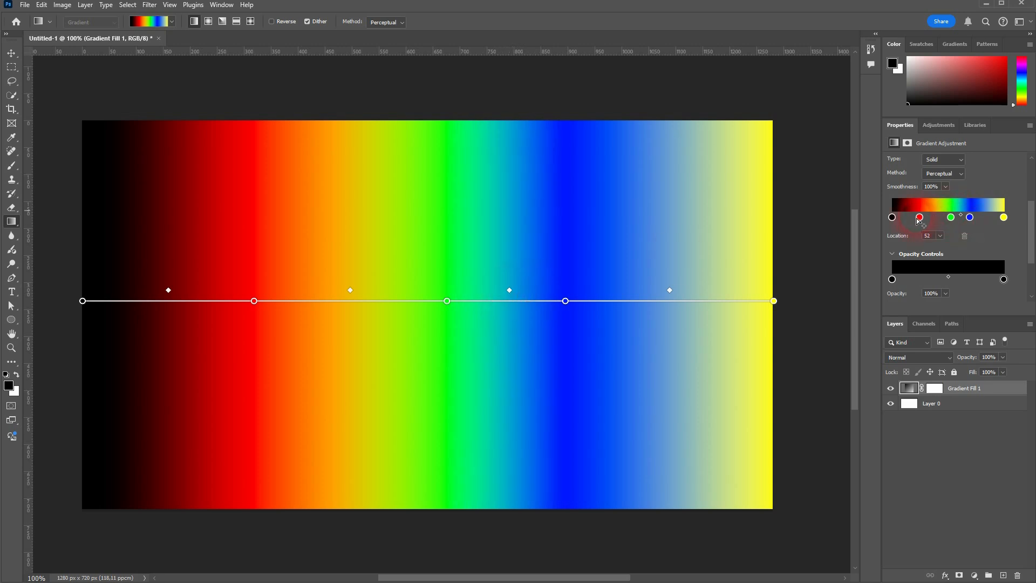
{"action": "left_click_drag", "start_coordinate": [918, 217], "coordinate": [950, 217]}
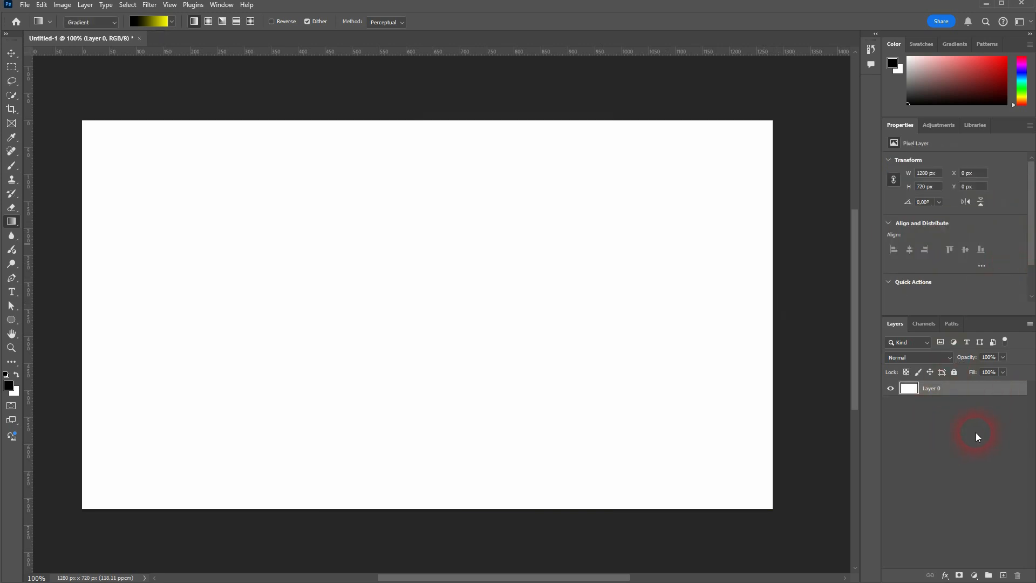
Draw a Basics preset gradient fill left to right across the canvas with a red first stop
{"action": "left_click", "coordinate": [169, 22]}
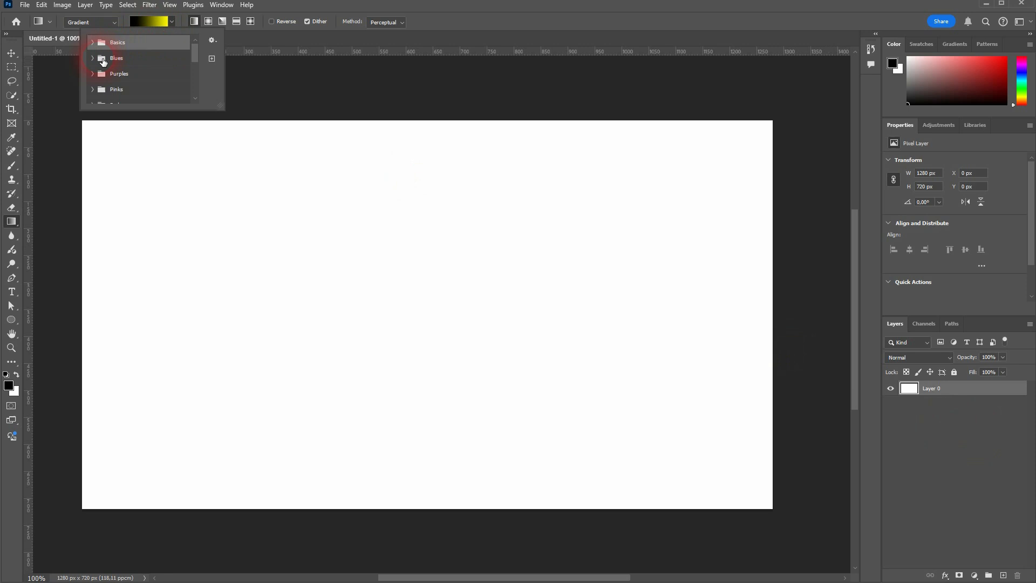
{"action": "left_click", "coordinate": [118, 42]}
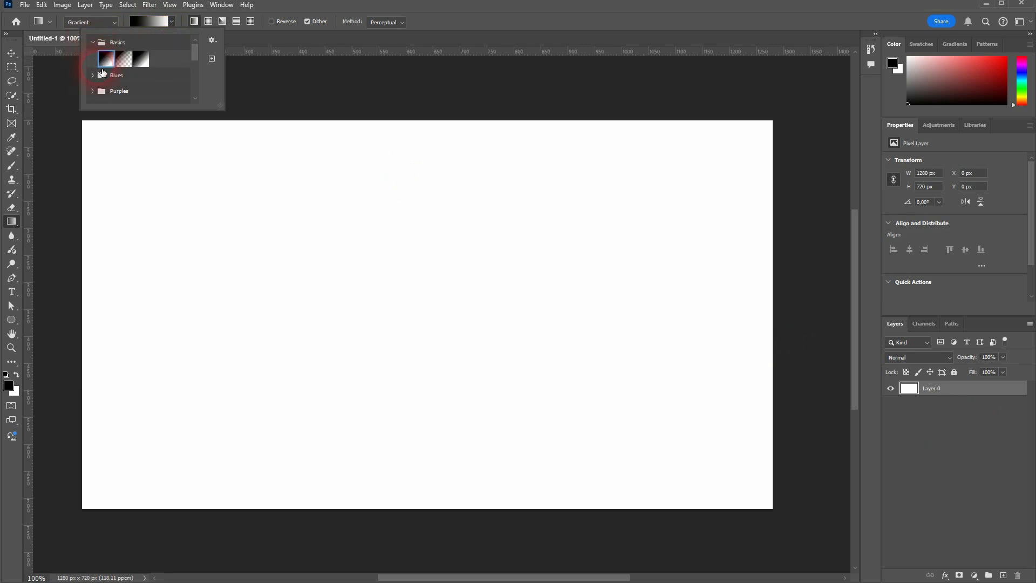
{"action": "left_click_drag", "start_coordinate": [82, 334], "coordinate": [744, 334]}
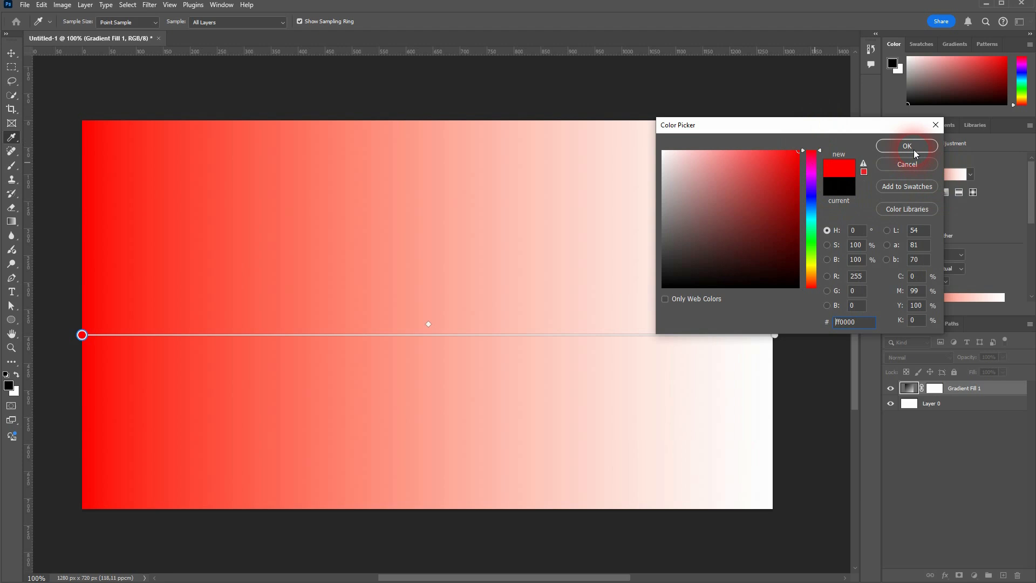
{"action": "left_click", "coordinate": [906, 146]}
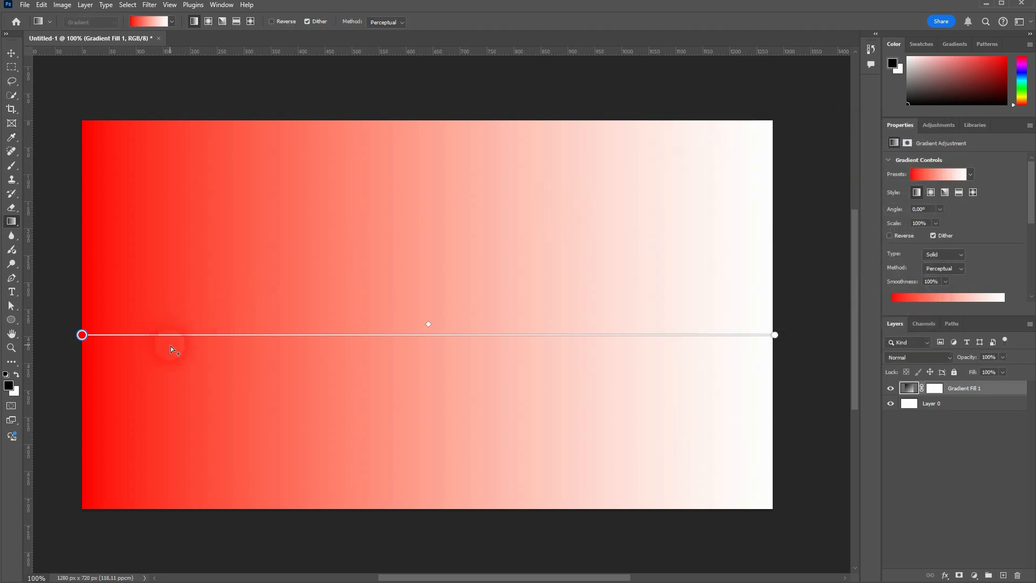
Add purple, blue, cyan, green and yellow colour stops in order along the gradient line
{"action": "double_click", "coordinate": [170, 335]}
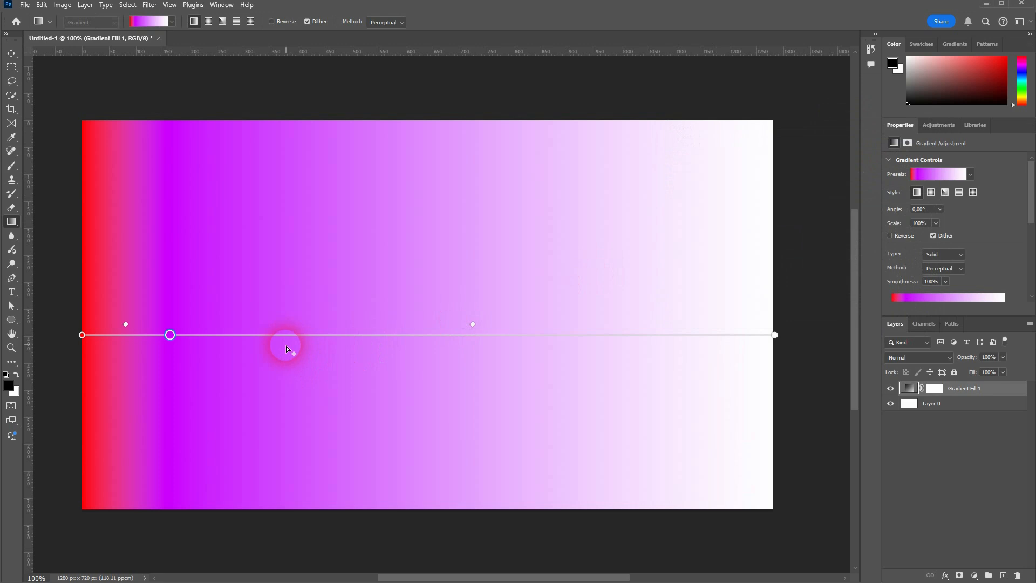
{"action": "double_click", "coordinate": [280, 335]}
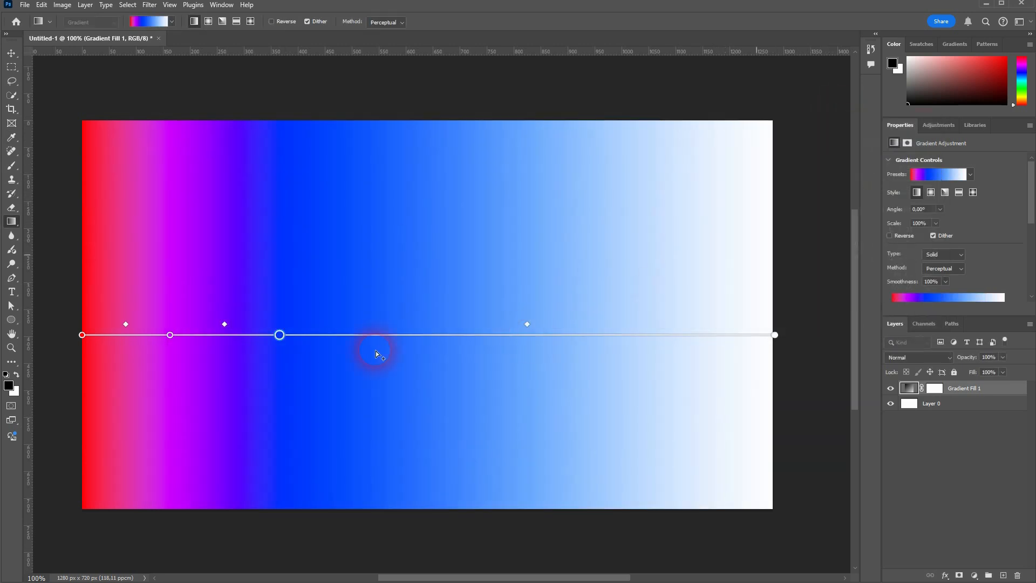
{"action": "double_click", "coordinate": [364, 334]}
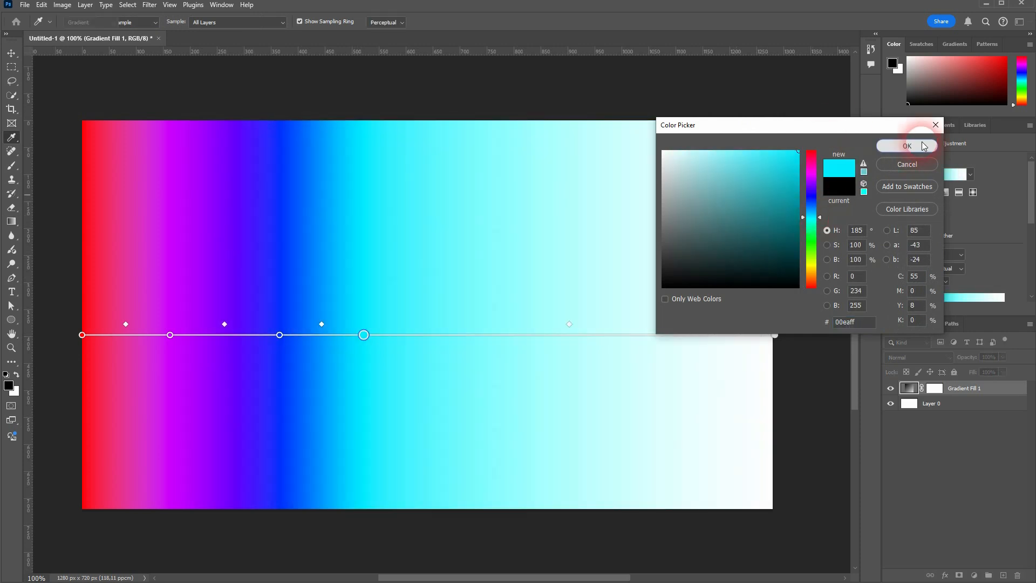
{"action": "left_click", "coordinate": [907, 146]}
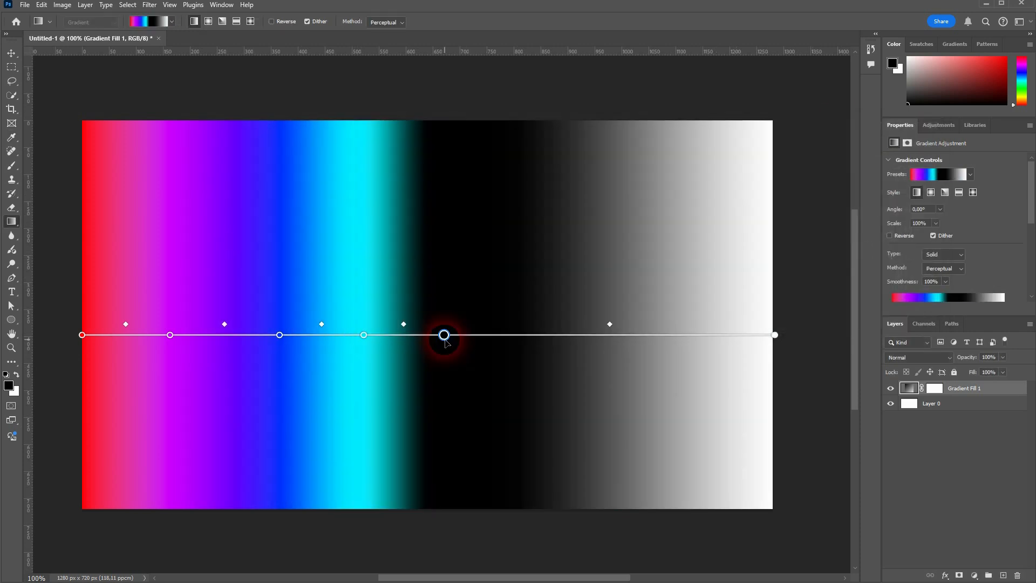
{"action": "double_click", "coordinate": [444, 335]}
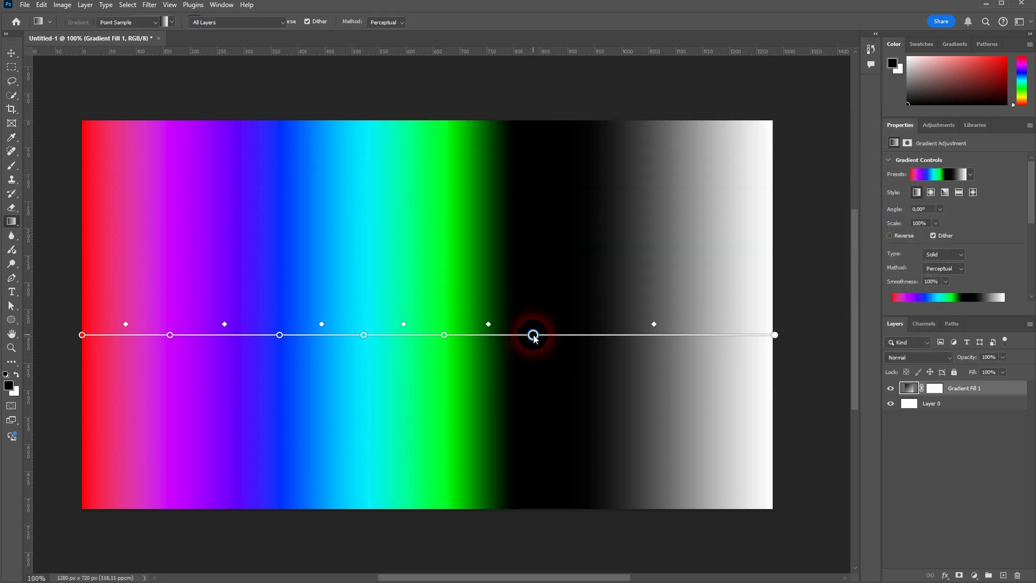
{"action": "double_click", "coordinate": [533, 335]}
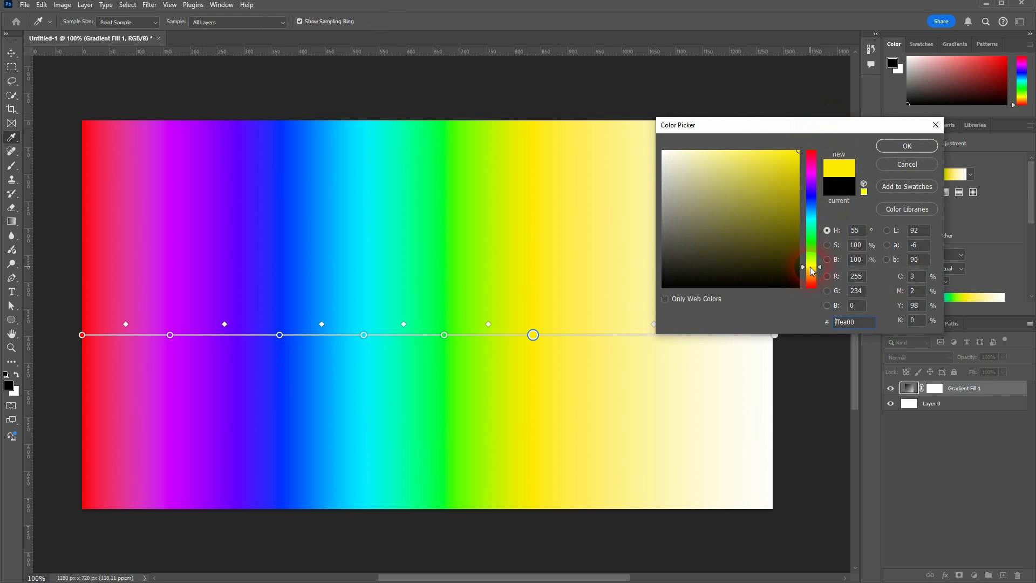
{"action": "left_click", "coordinate": [905, 146]}
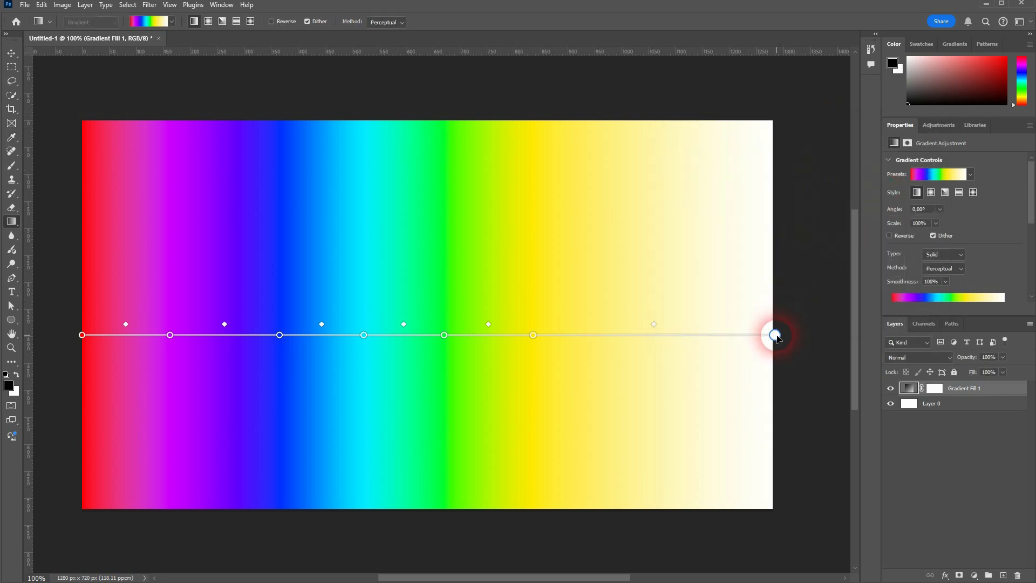
Change the right-end colour of the gradient to red
{"action": "double_click", "coordinate": [775, 335]}
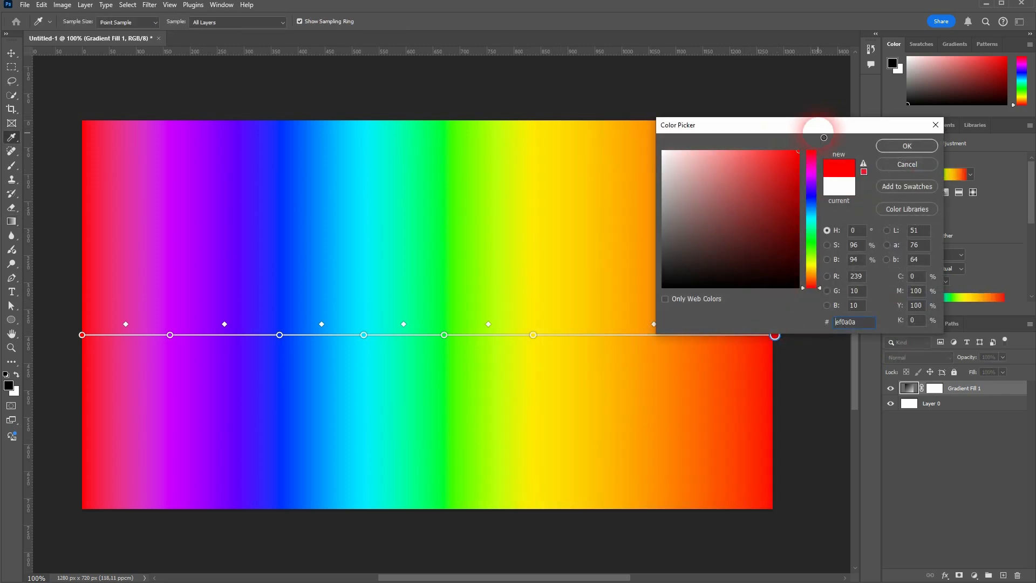
{"action": "left_click", "coordinate": [906, 146]}
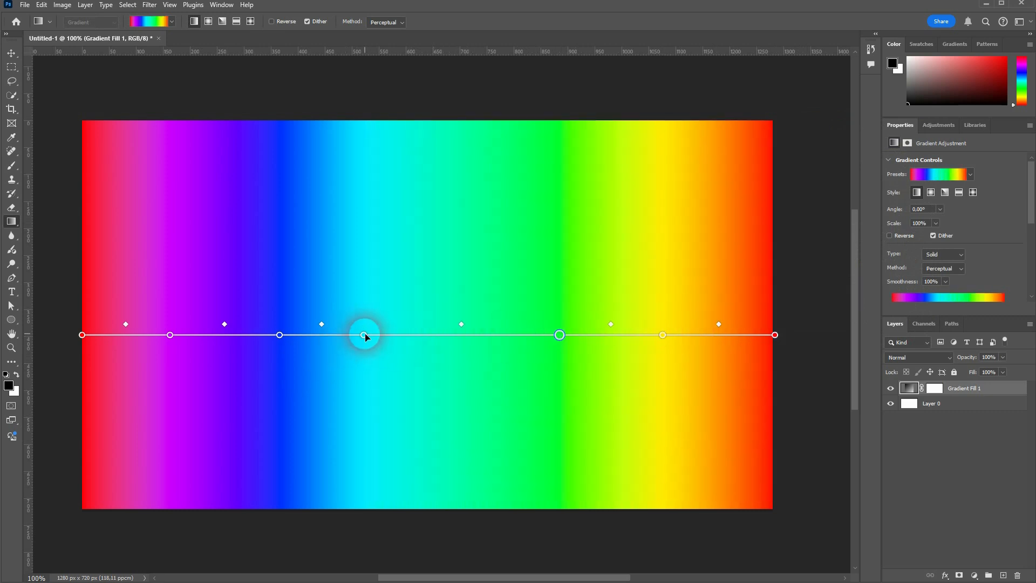
Move a colour stop to spread the rainbow bands and select the leftmost stop to set its location
{"action": "left_click_drag", "start_coordinate": [364, 335], "coordinate": [299, 336]}
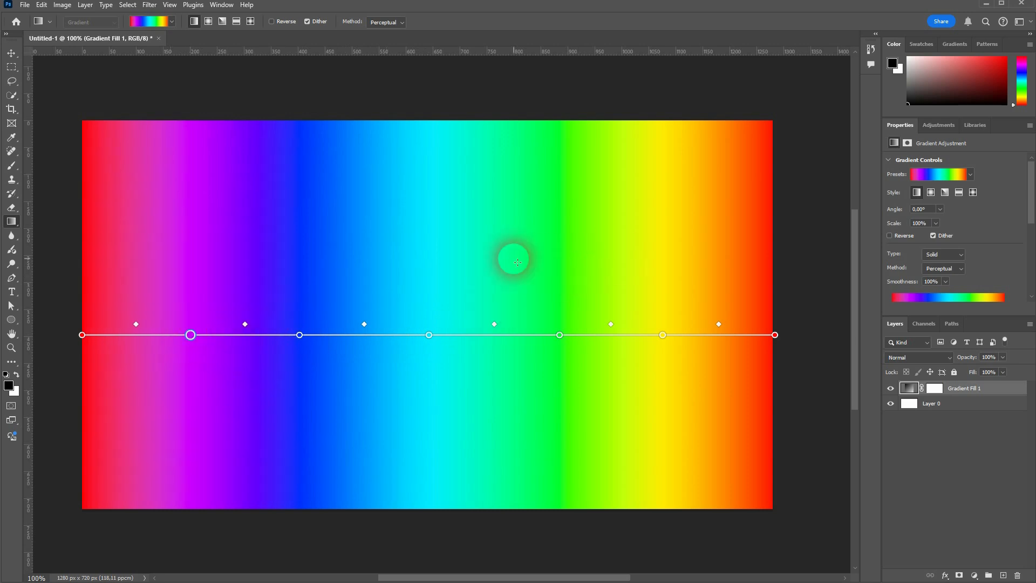
{"action": "left_click", "coordinate": [82, 335]}
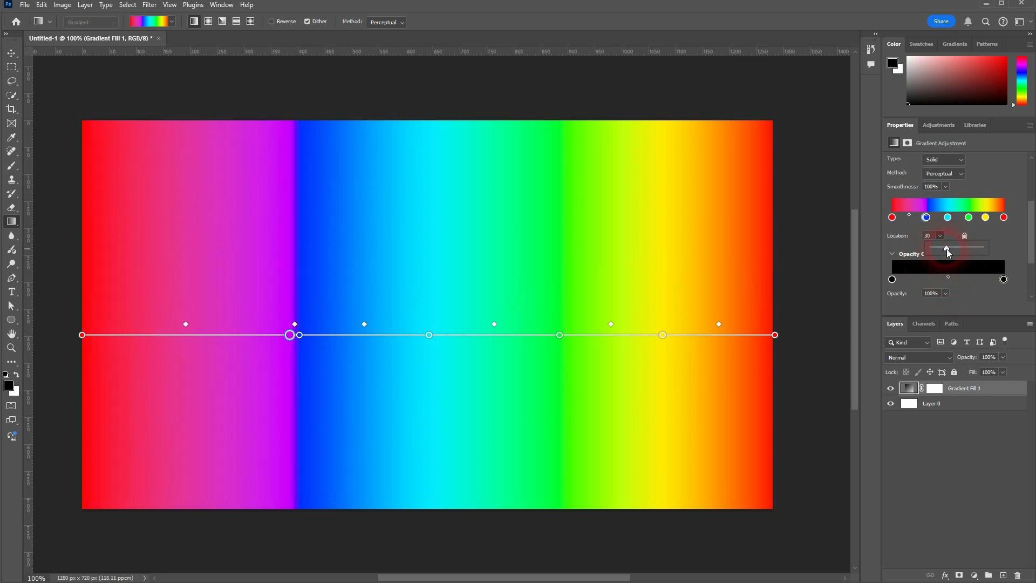
Shift the purple stop further left so purple blends smoothly into blue
{"action": "left_click_drag", "start_coordinate": [289, 335], "coordinate": [81, 335]}
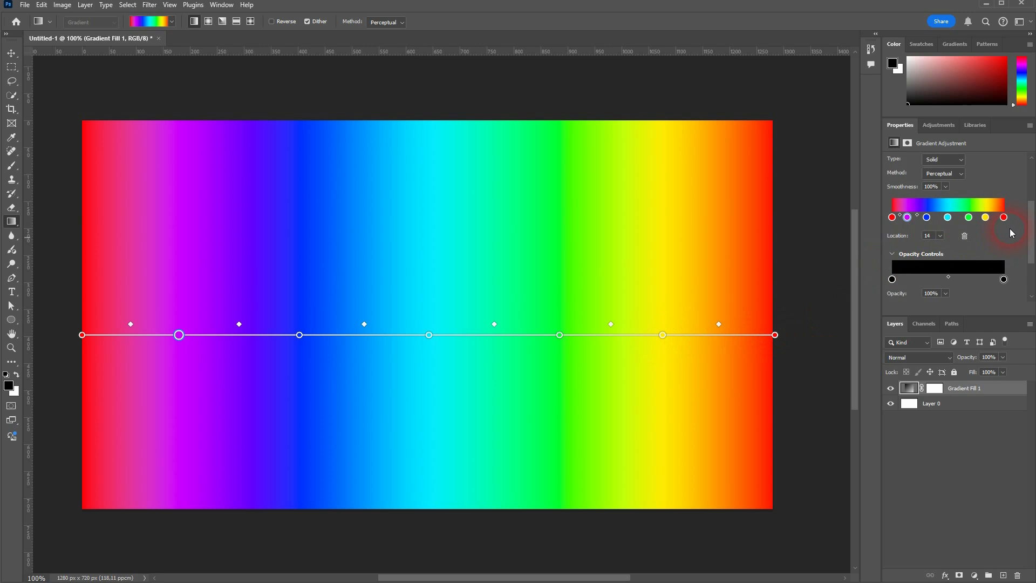
{"action": "mouse_move", "coordinate": [1018, 246]}
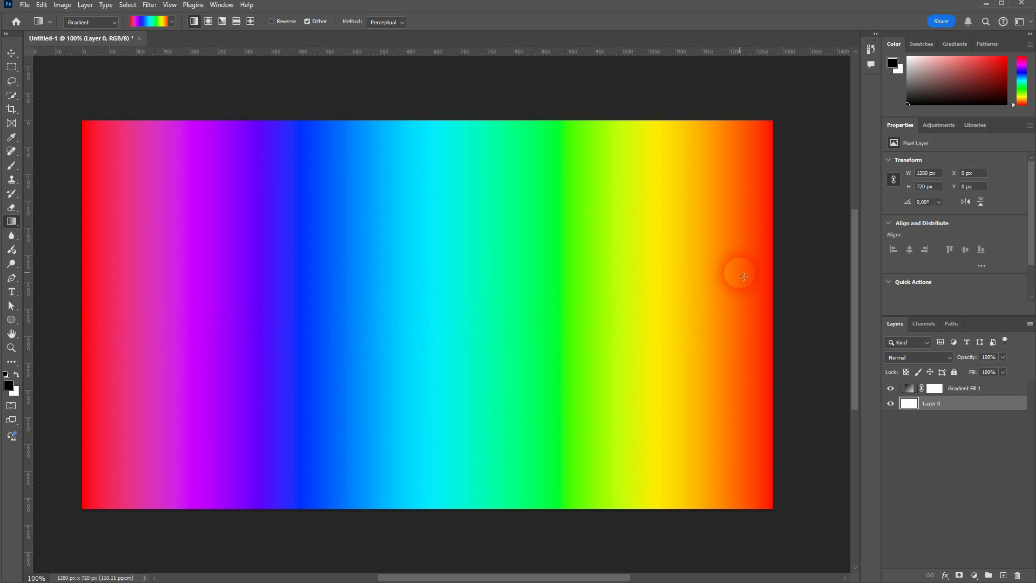
{"action": "mouse_move", "coordinate": [721, 258]}
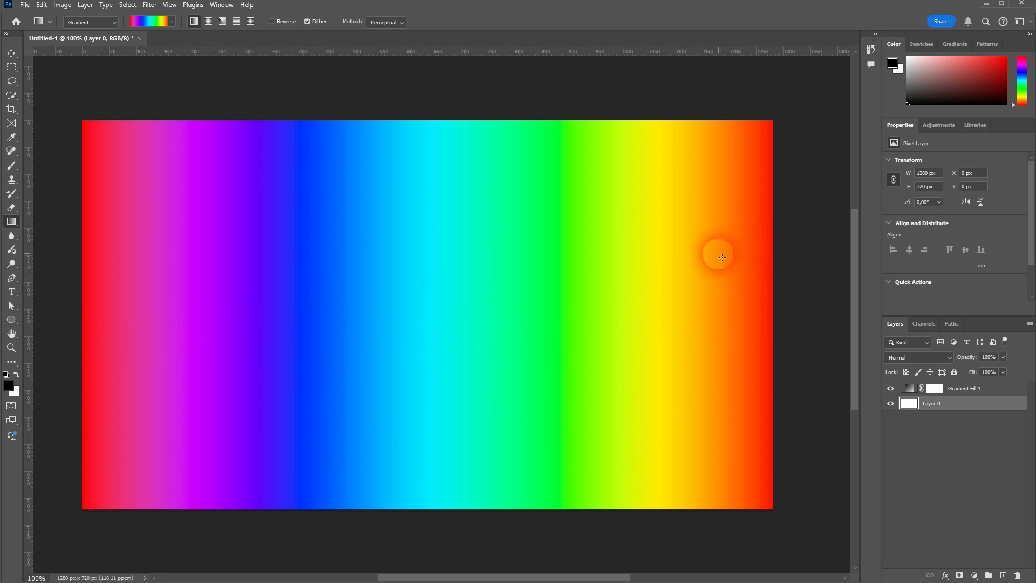